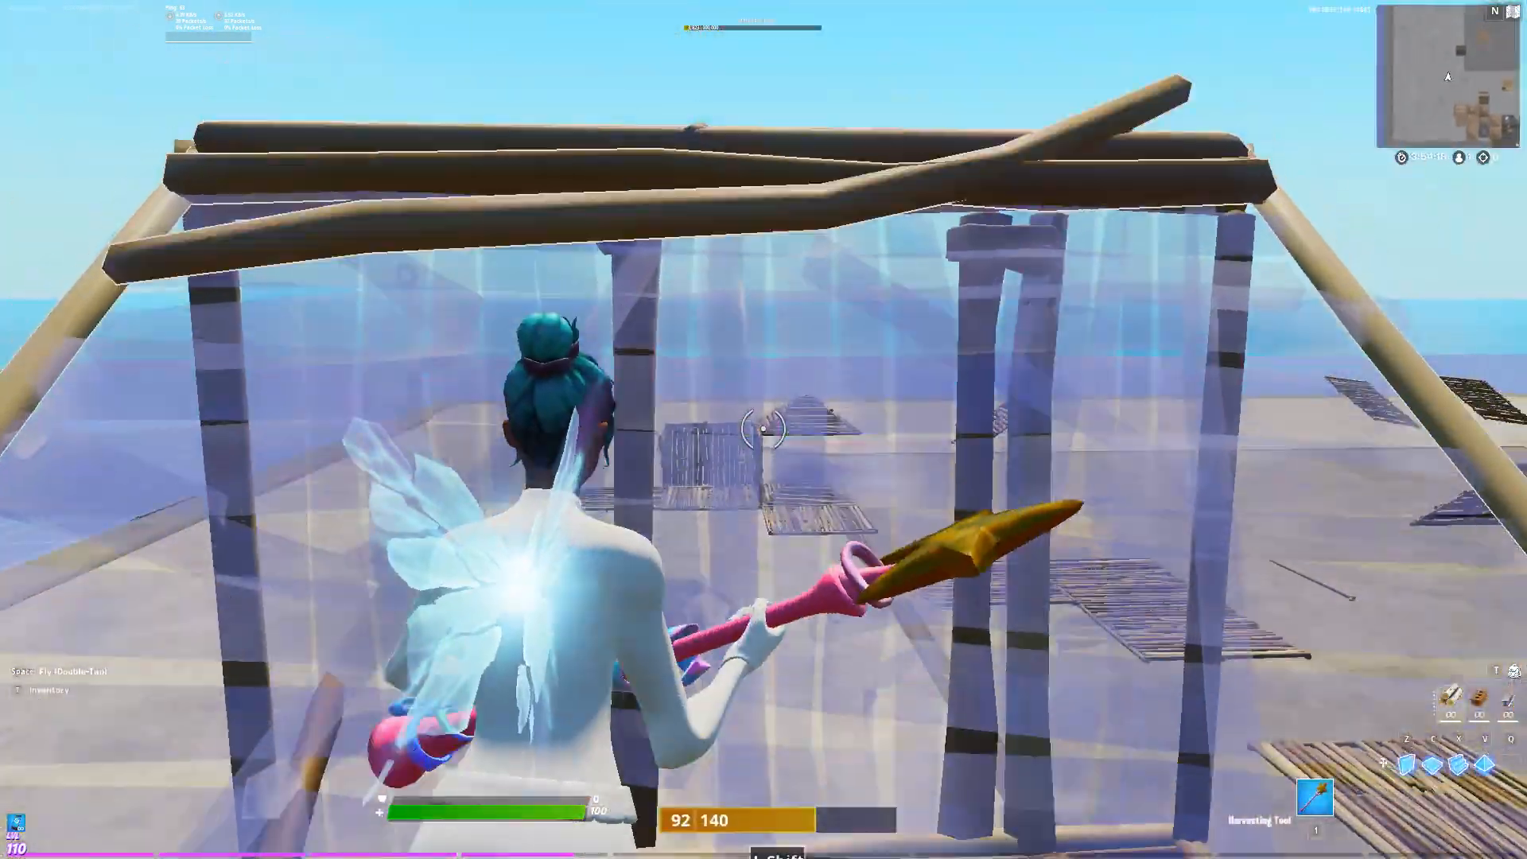
- Check in Fortnite's Video settings that Textures is currently set to High
key(Escape)
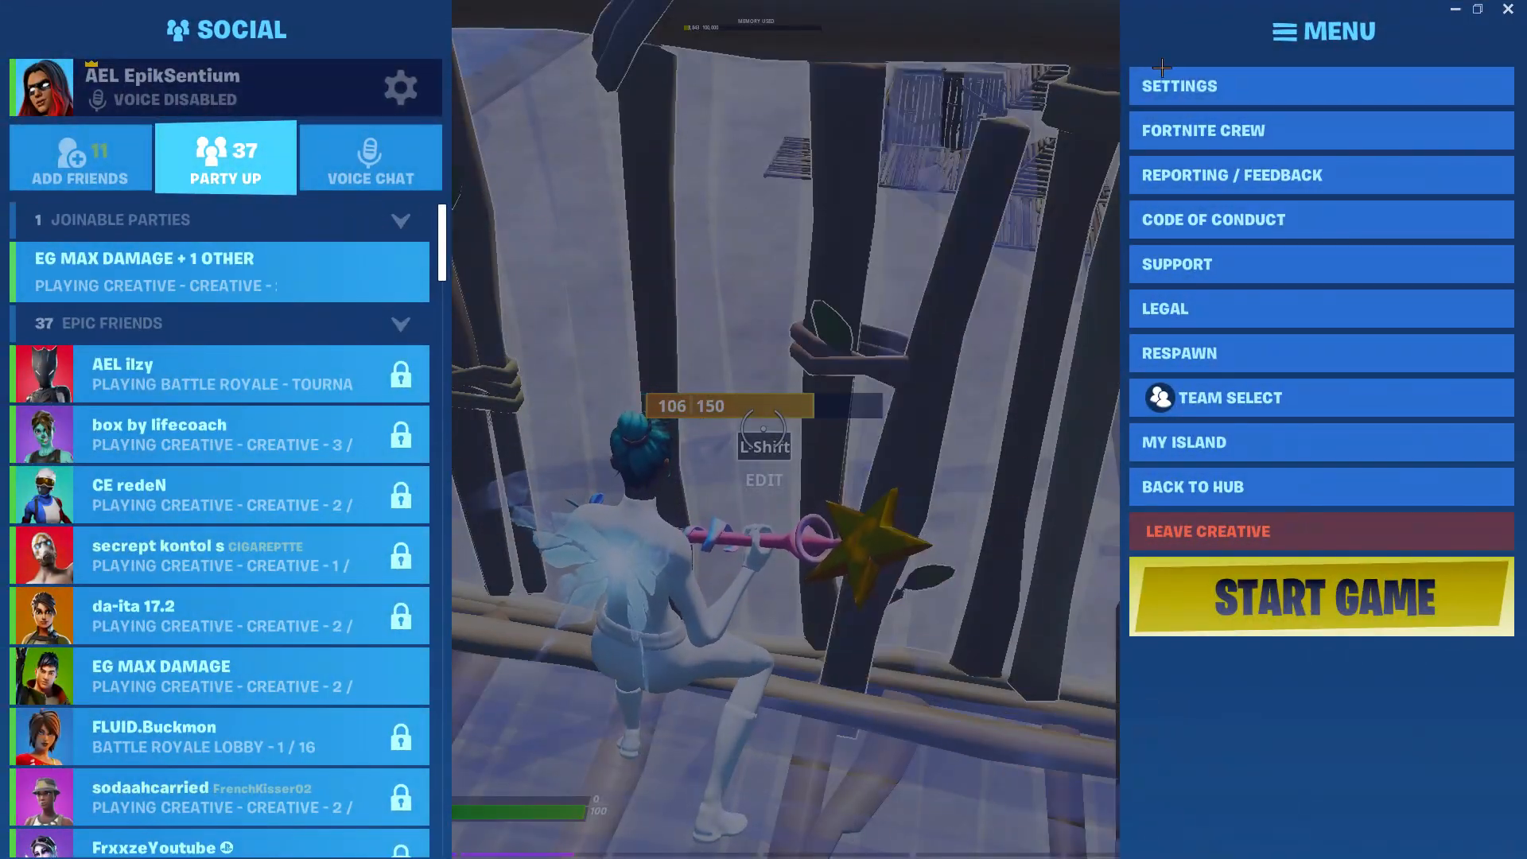
click(1177, 86)
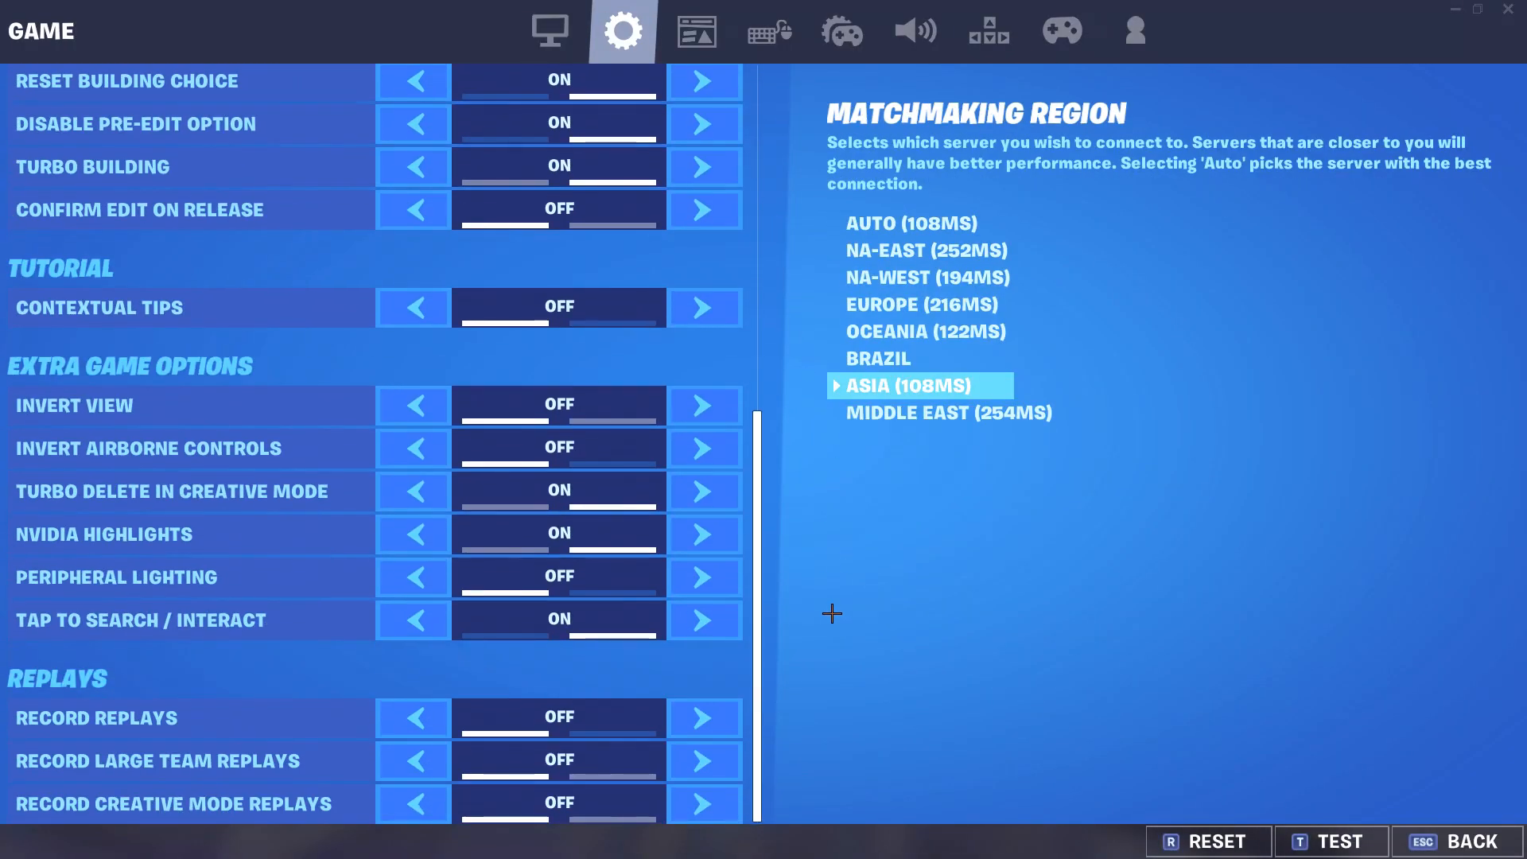
click(548, 30)
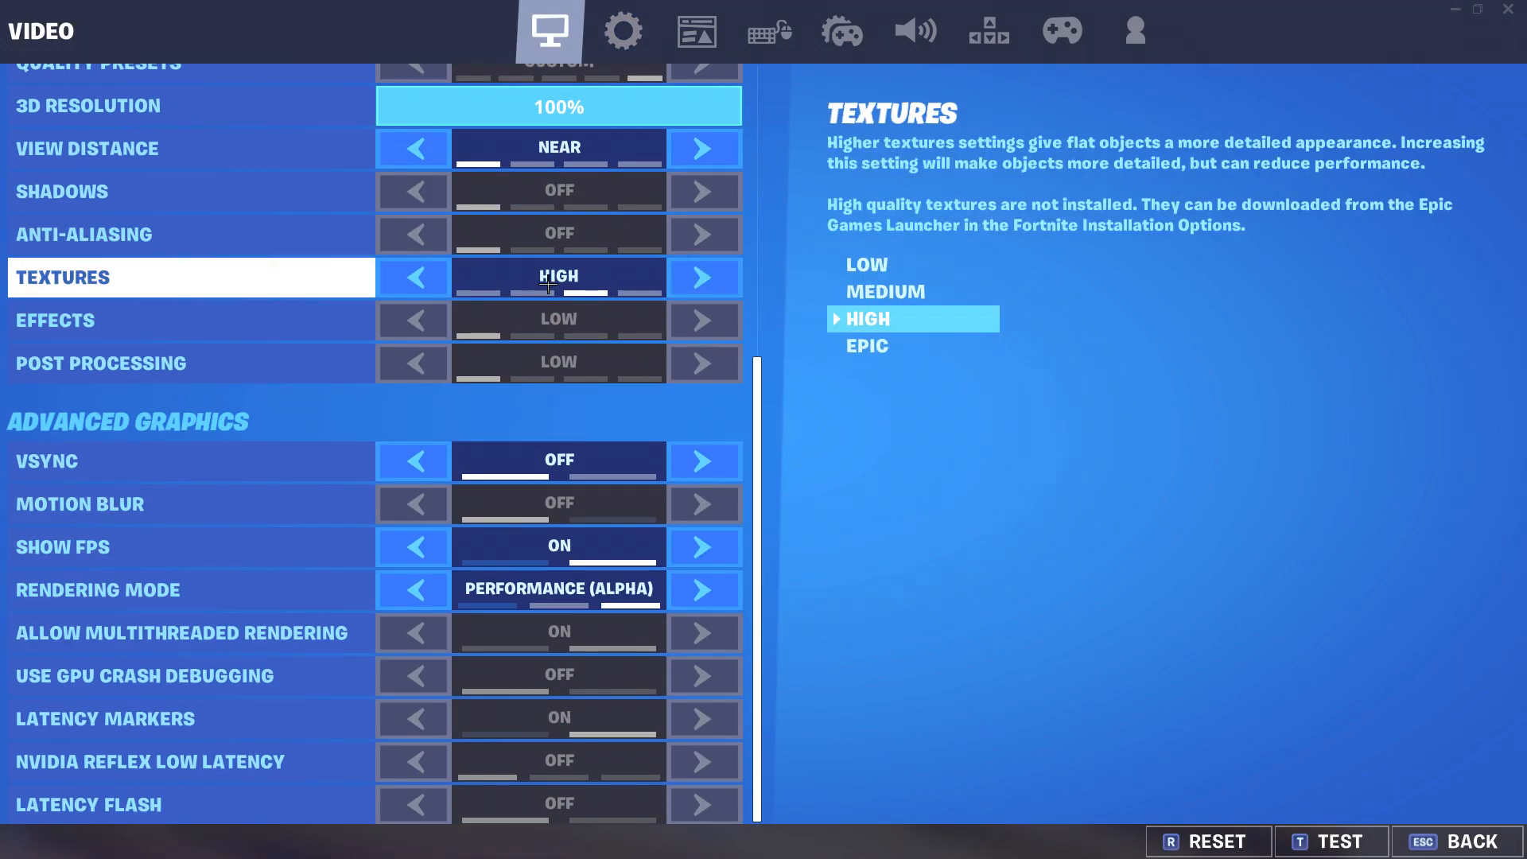
click(100, 362)
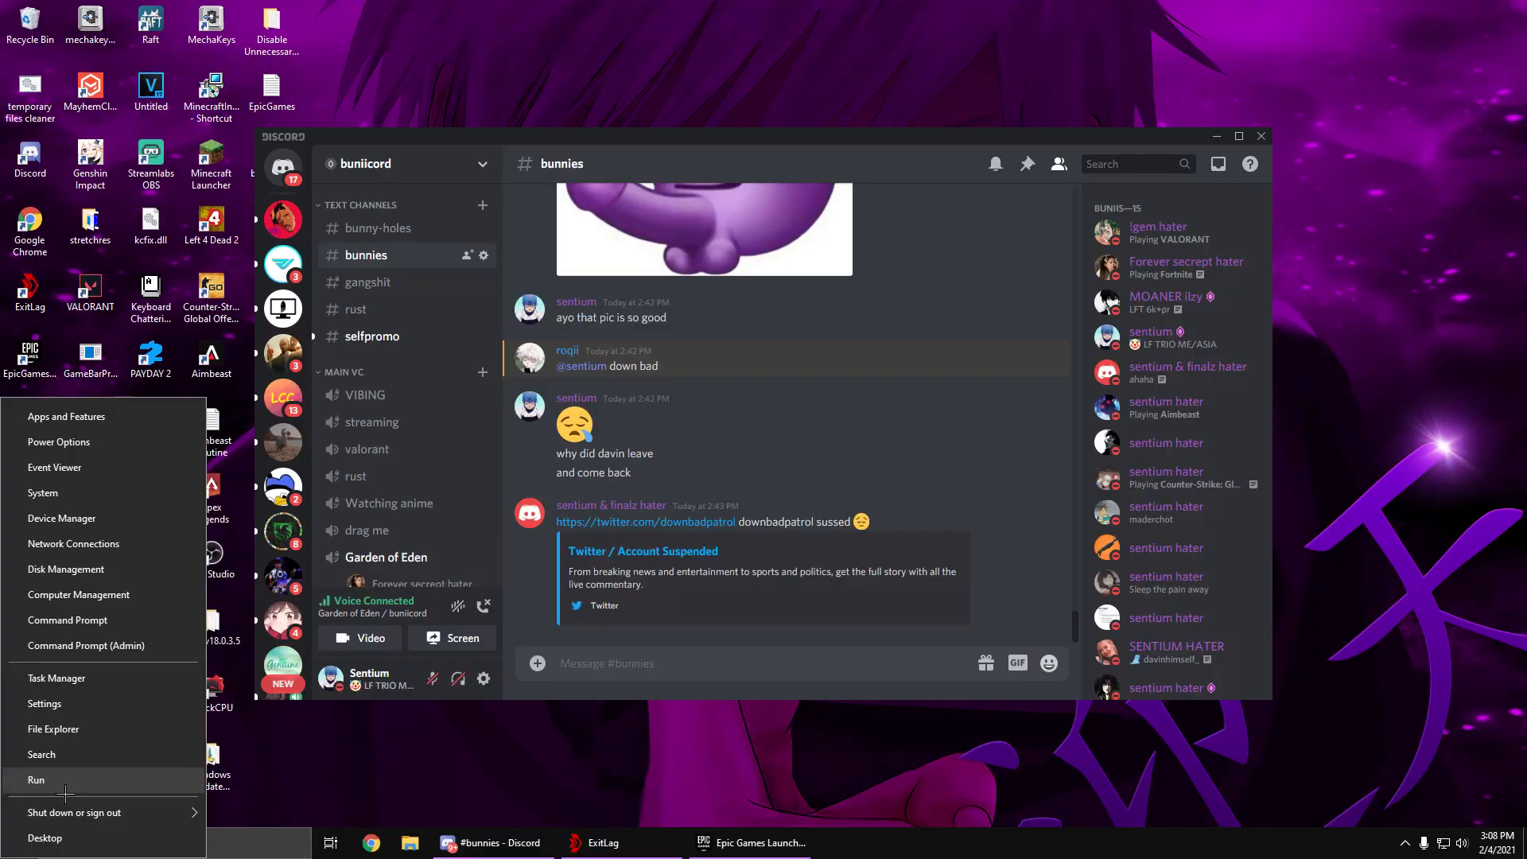
- Reach the FortniteGame folder under %localappdata% via the Run prompt
click(36, 779)
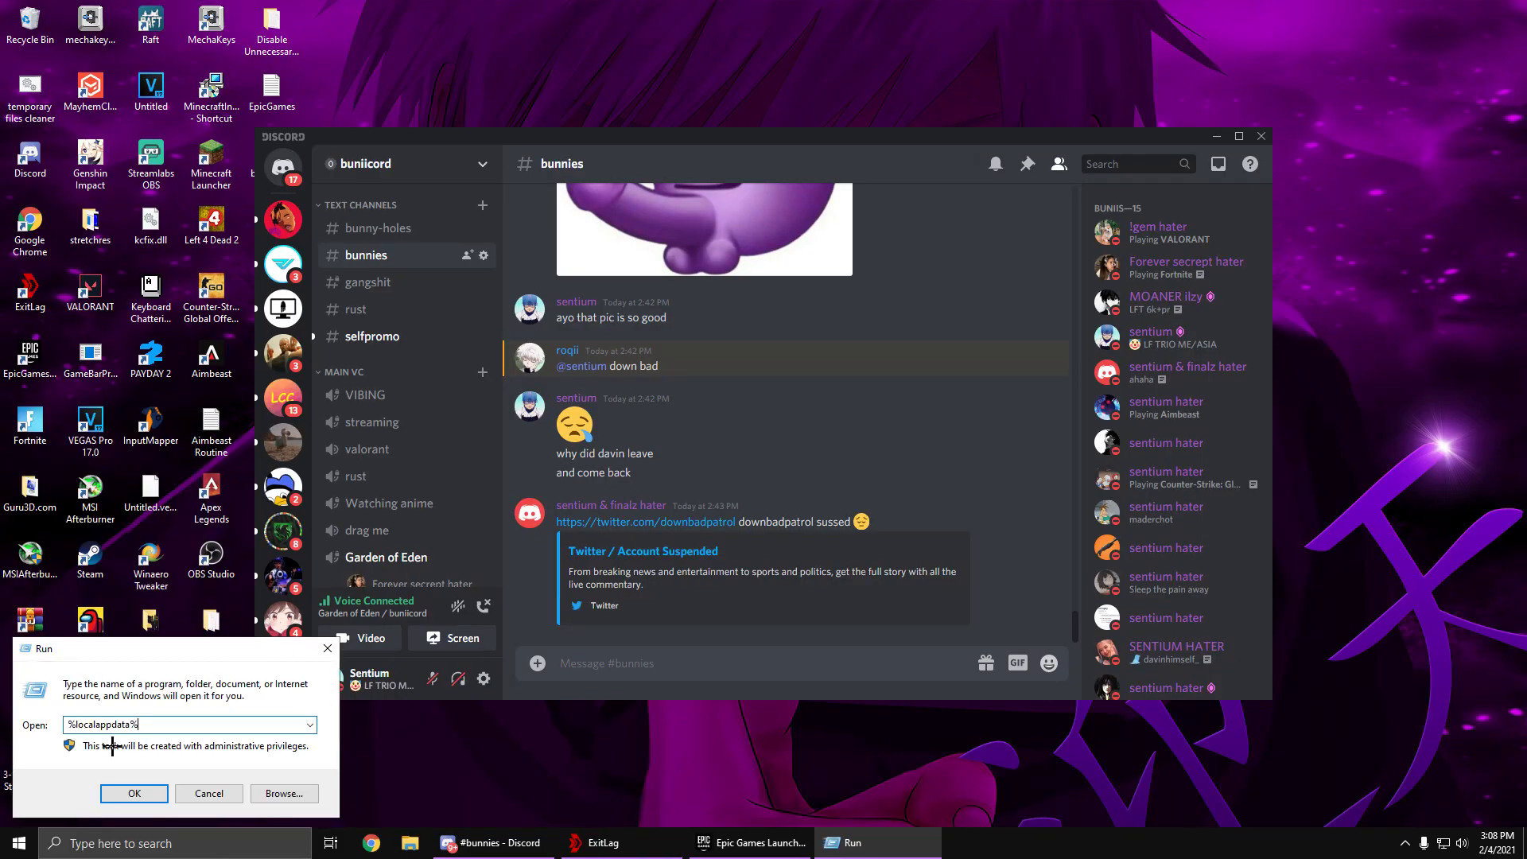
mouse_move(167, 745)
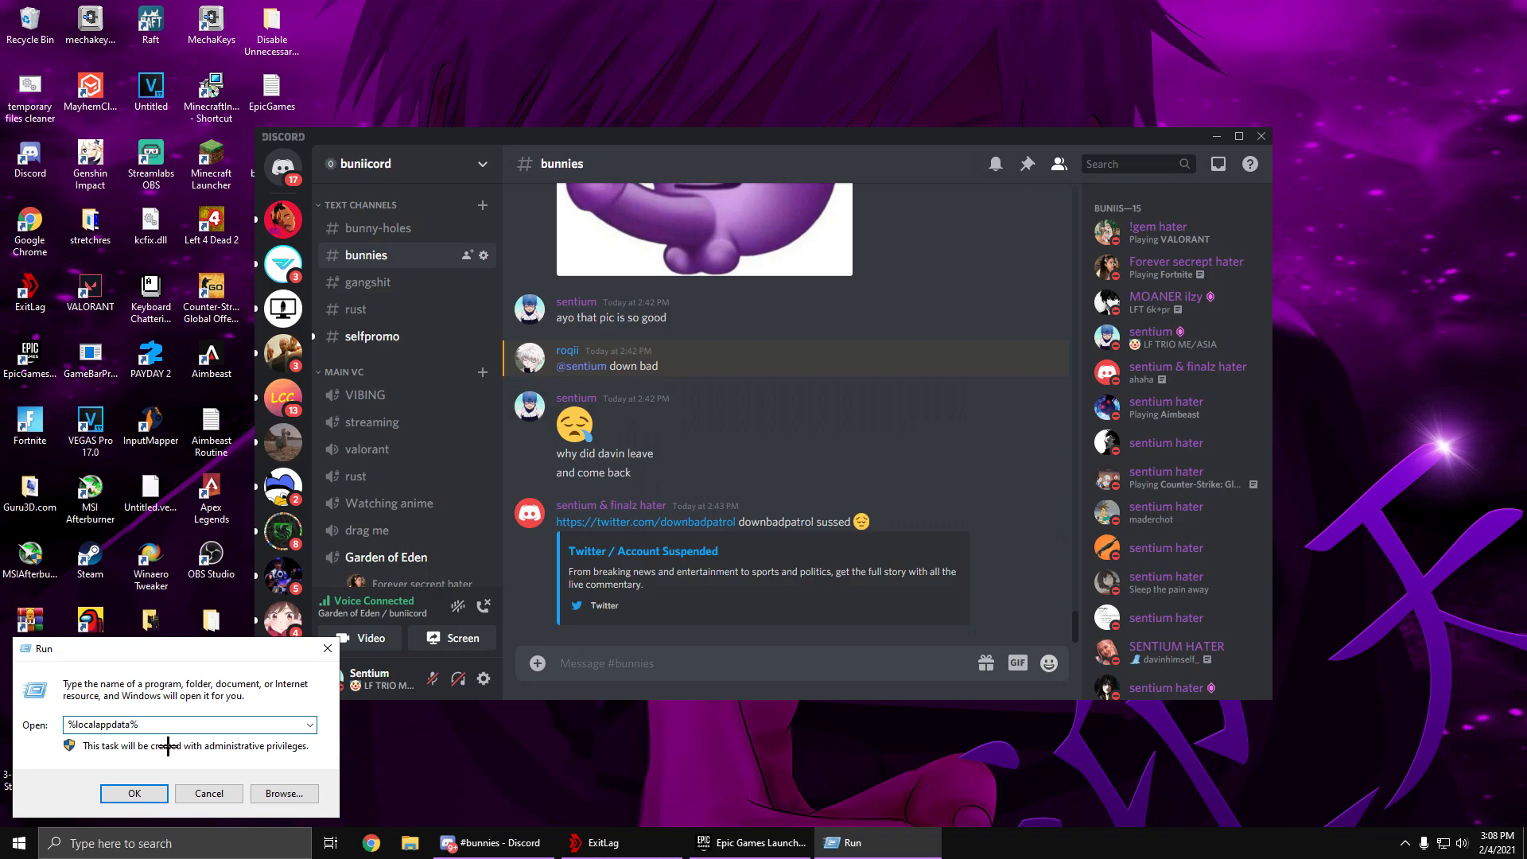
click(133, 792)
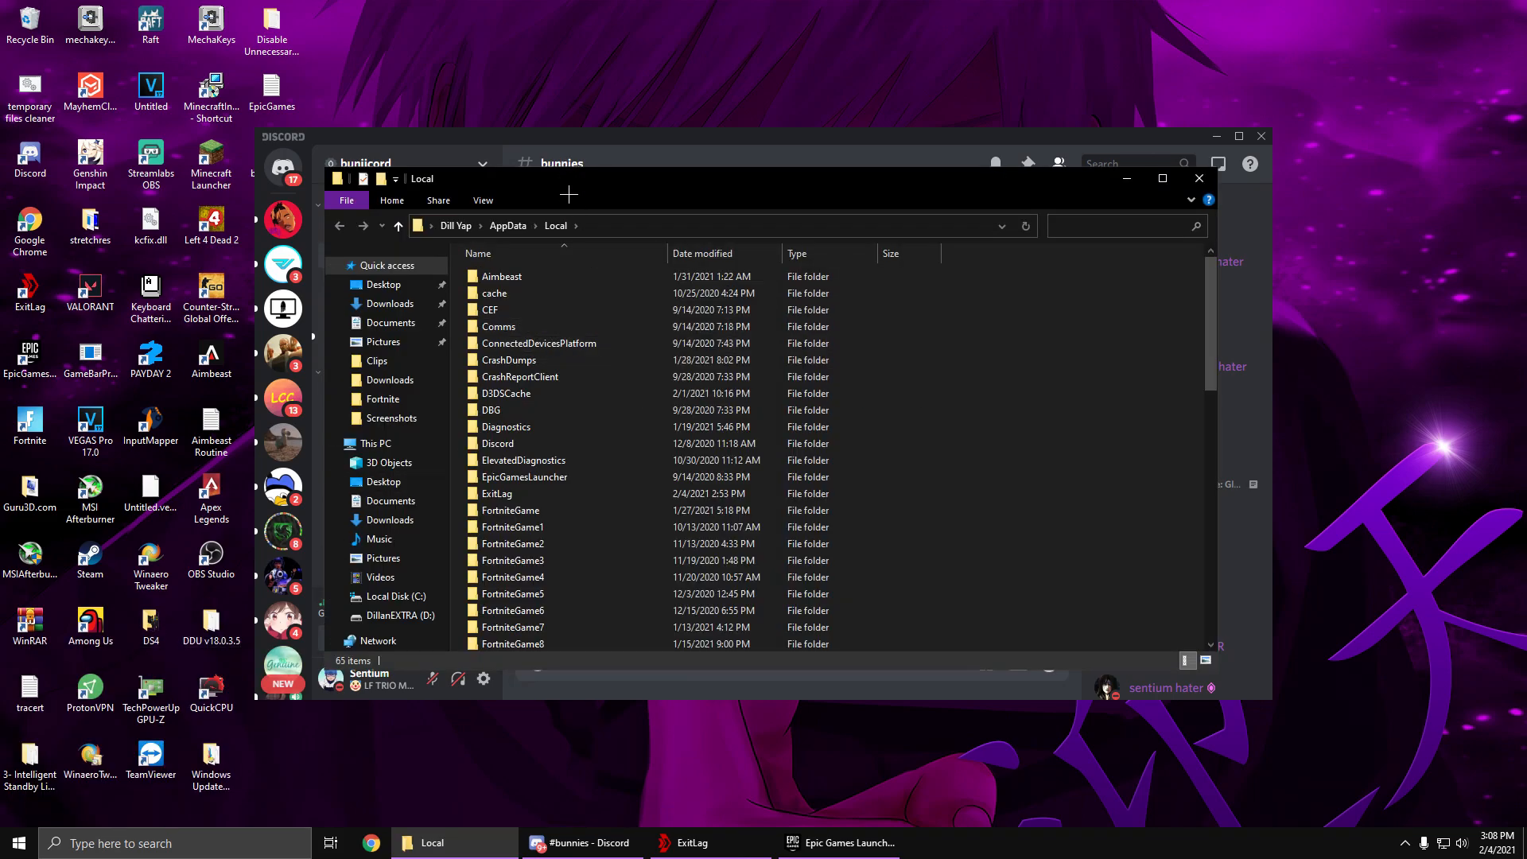
double_click(509, 511)
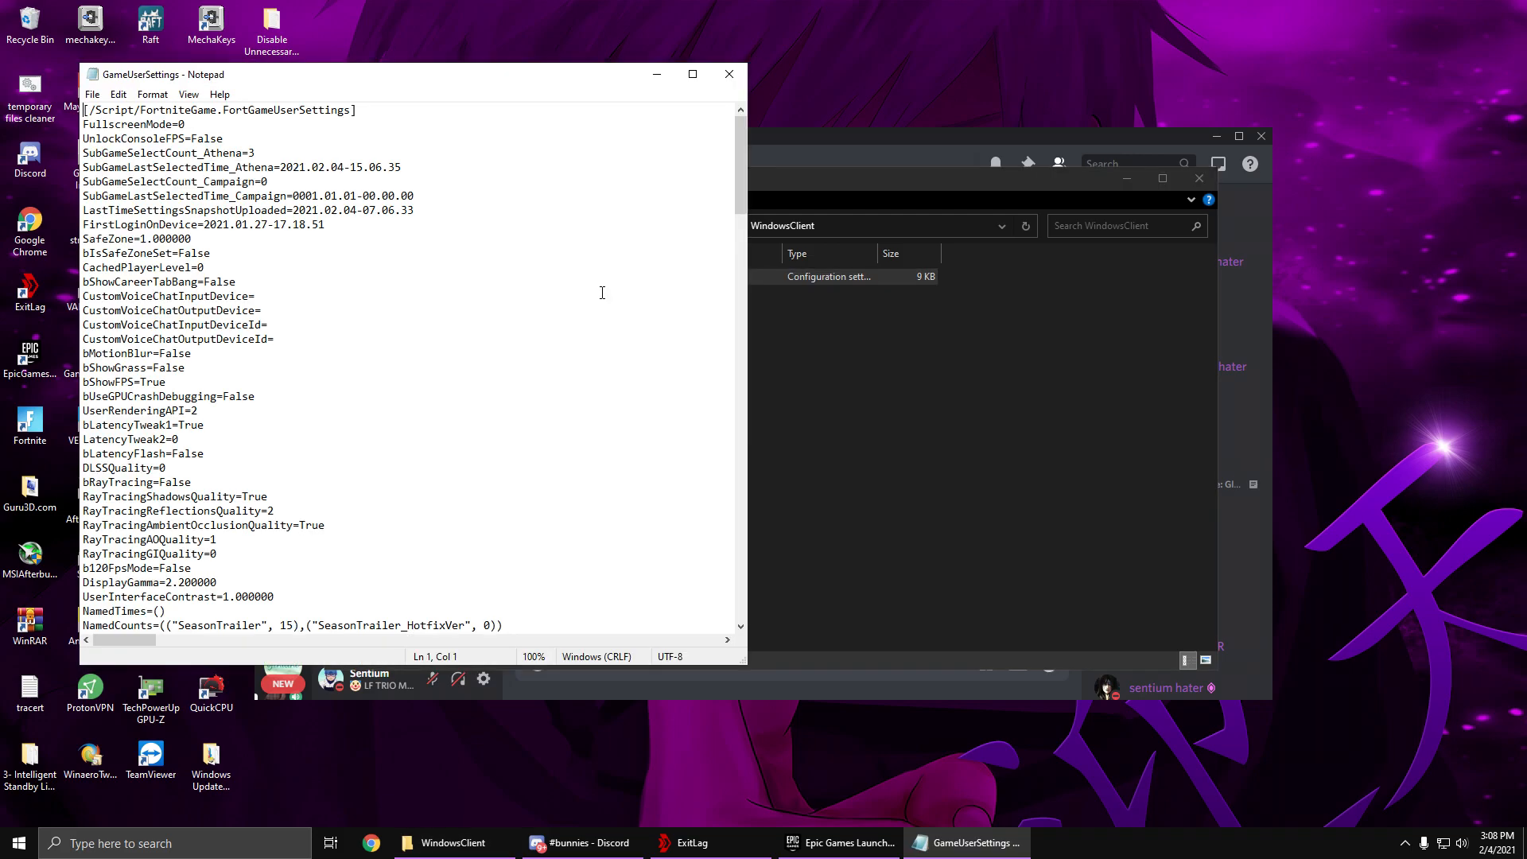
- Scroll GameUserSettings.ini down toward the ScalabilityGroups section
scroll(down, 3)
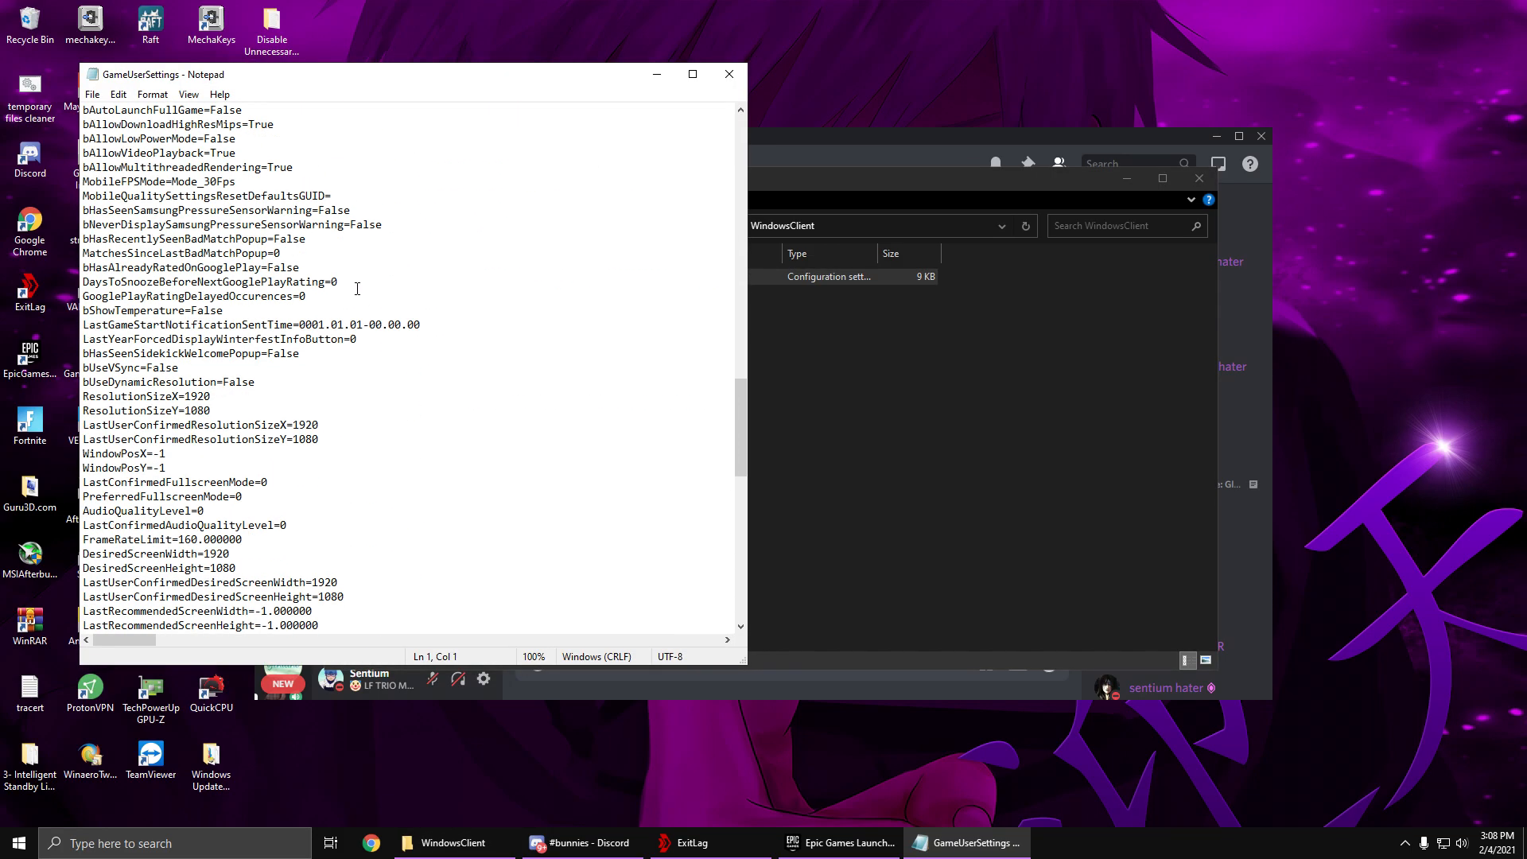
scroll(down, 3)
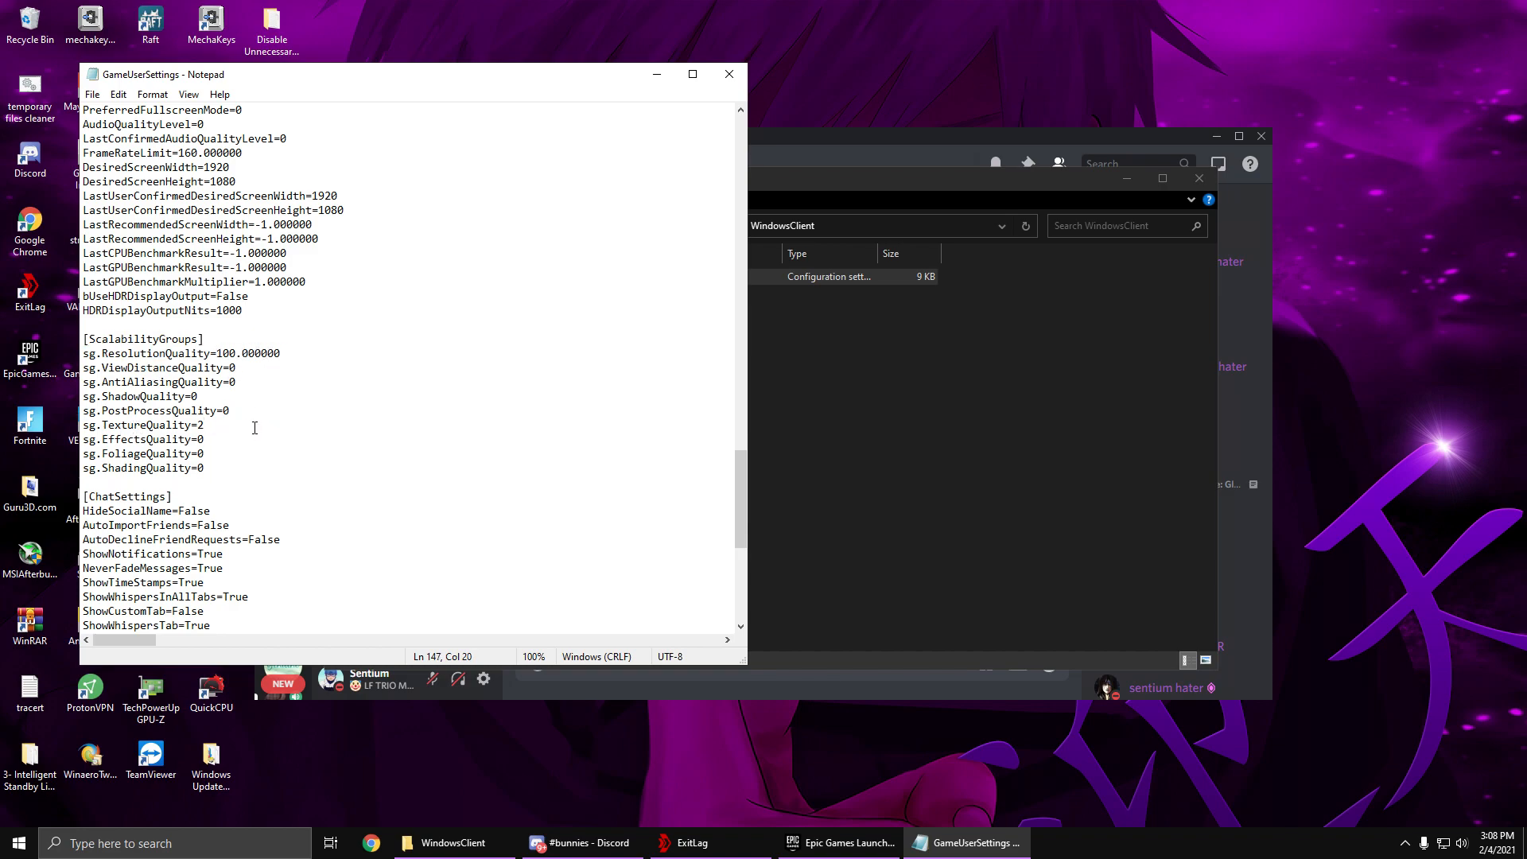
mouse_move(220, 433)
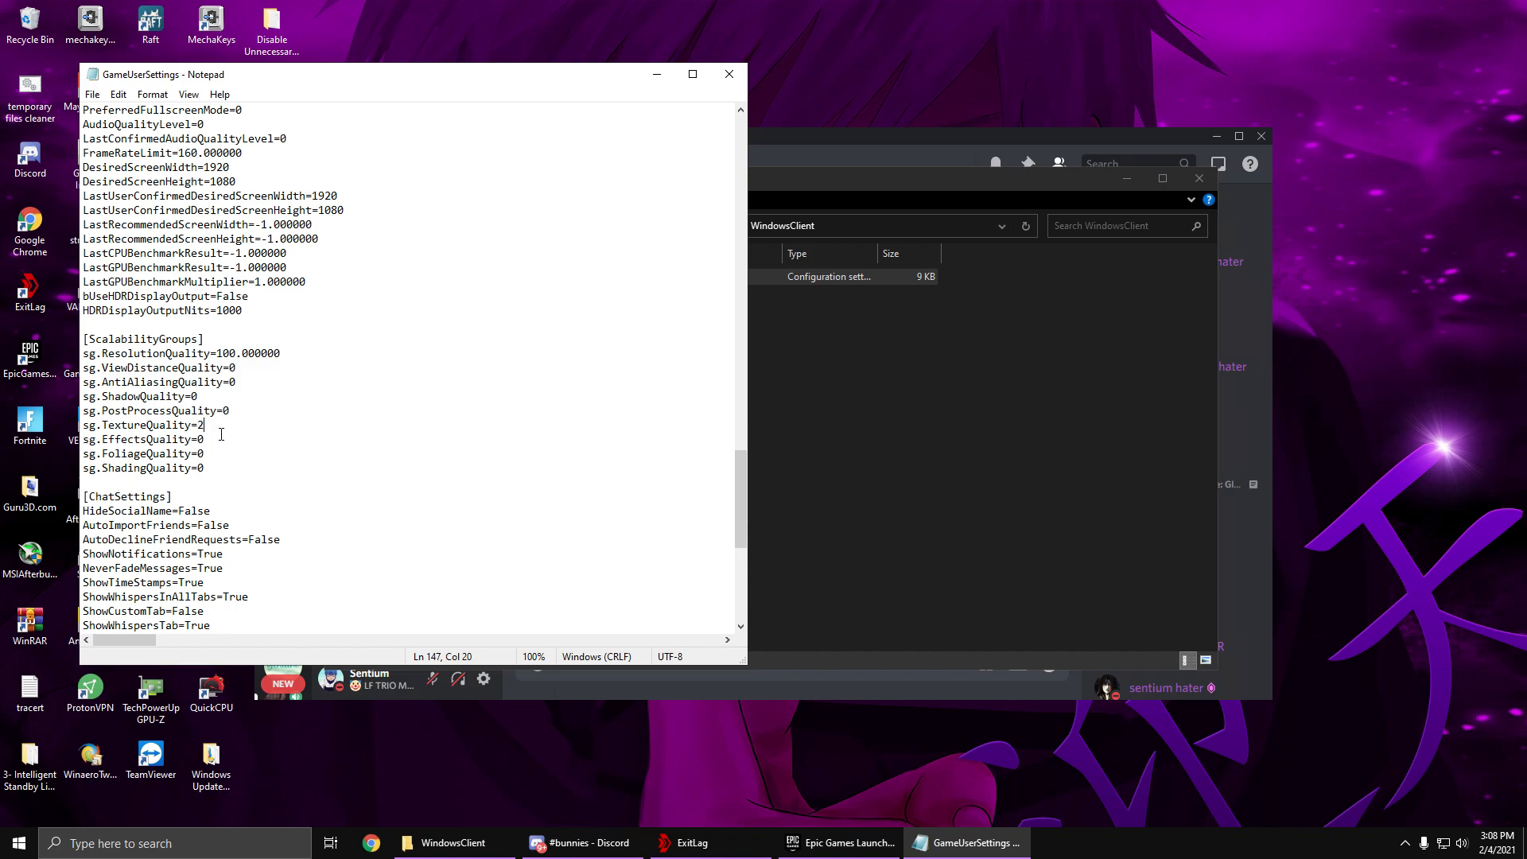
mouse_move(251, 428)
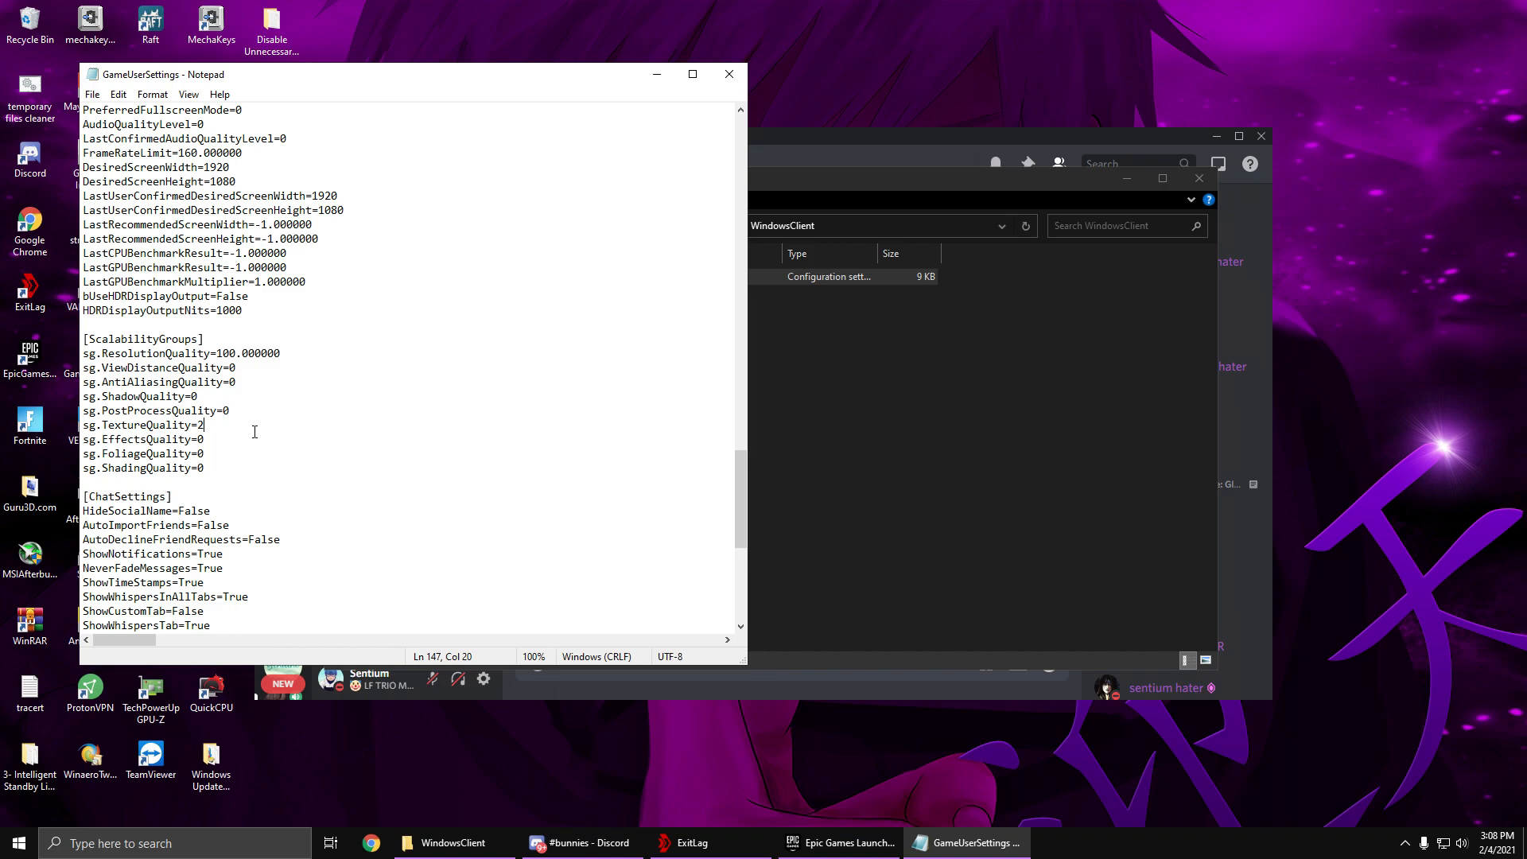
mouse_move(296, 407)
text(0)
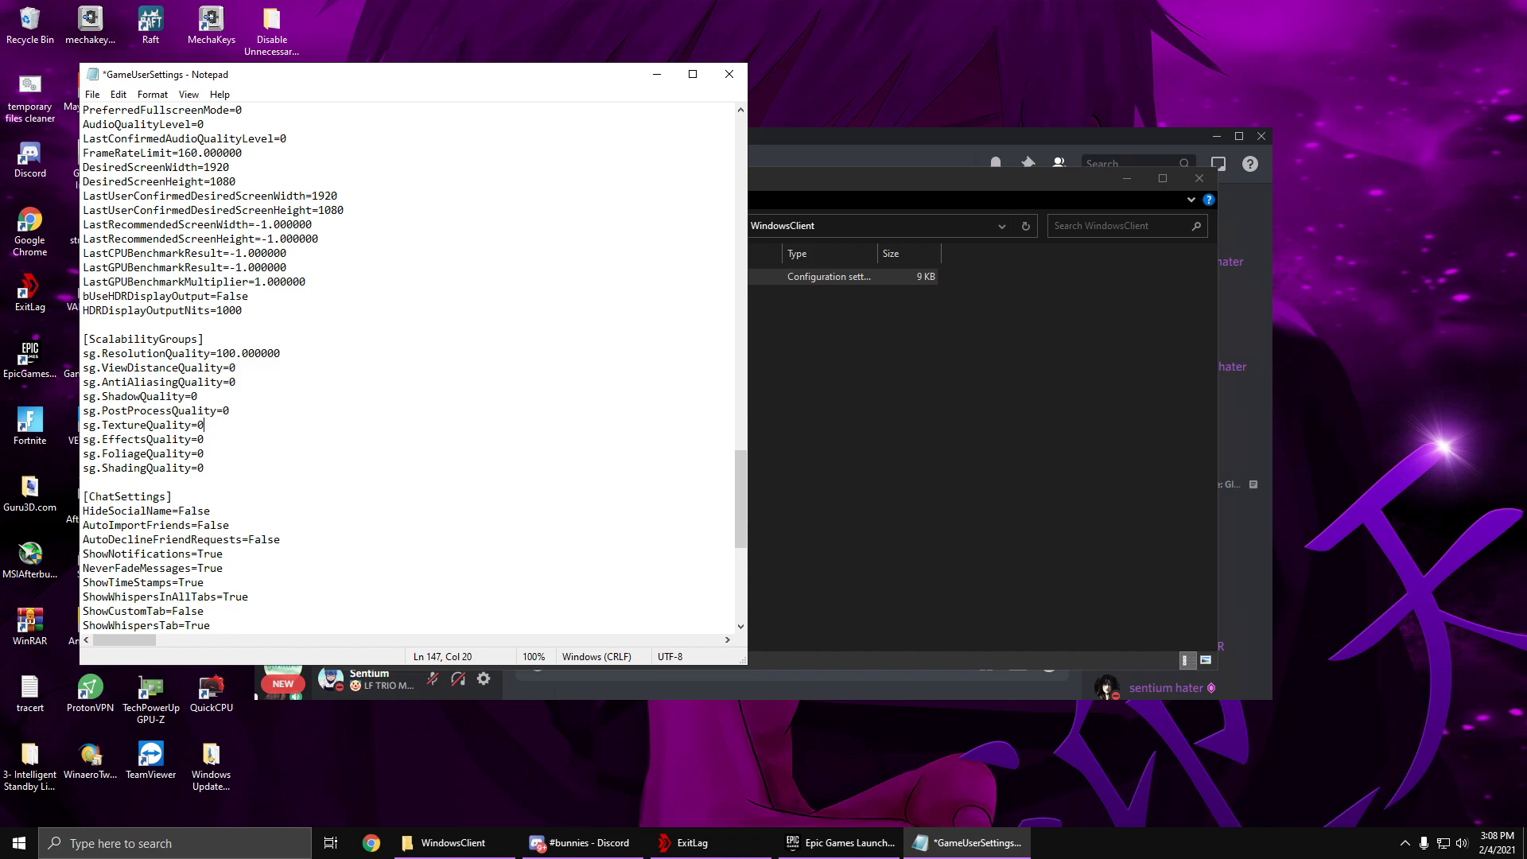
mouse_move(727, 75)
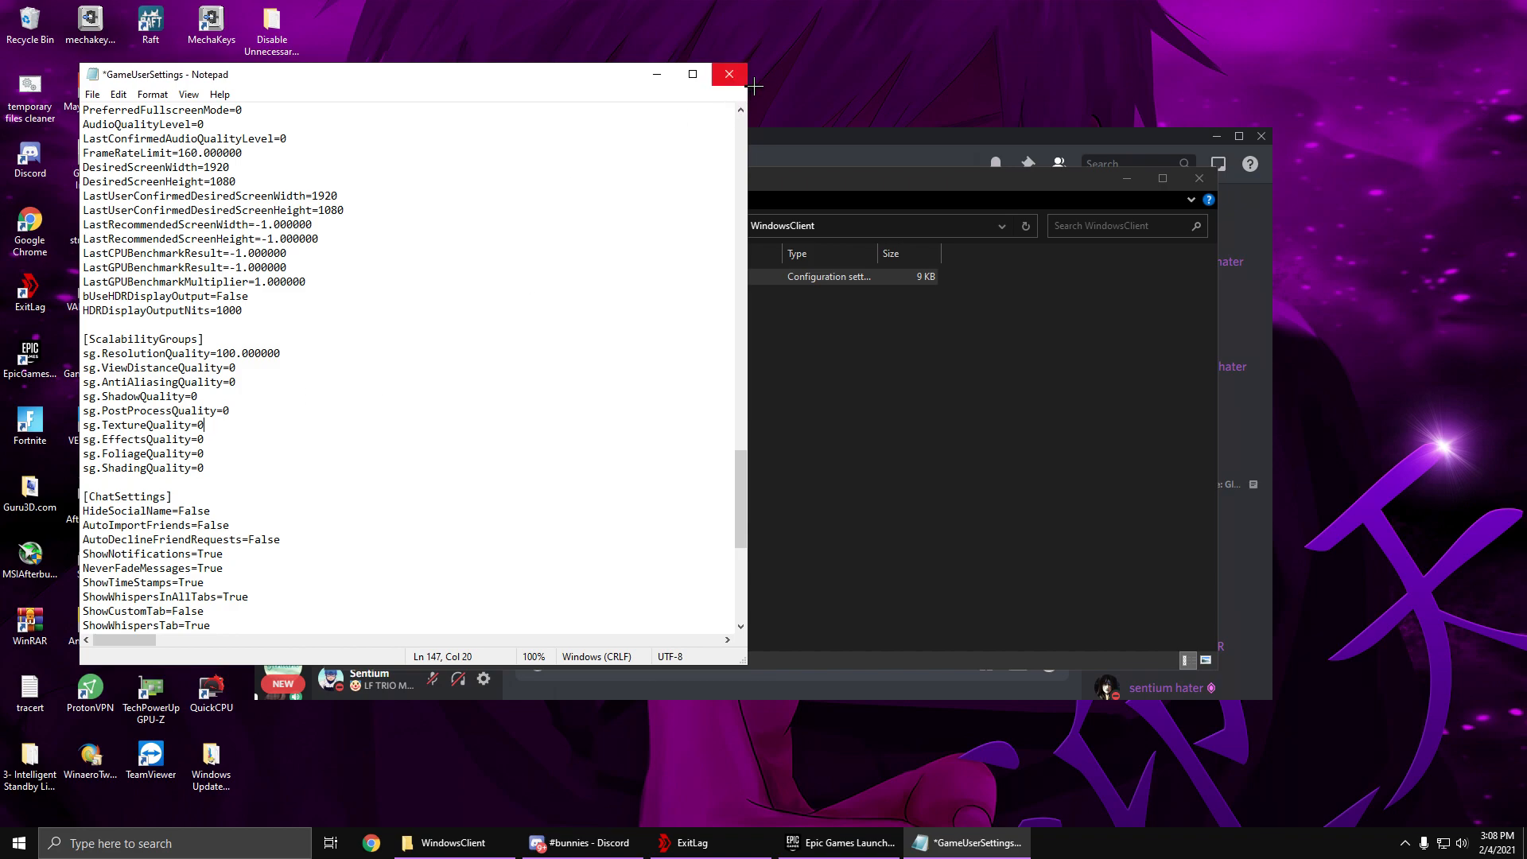
- Close the file with sg.TextureQuality=0 saved and relaunch Fortnite from the Epic Games Library
click(727, 75)
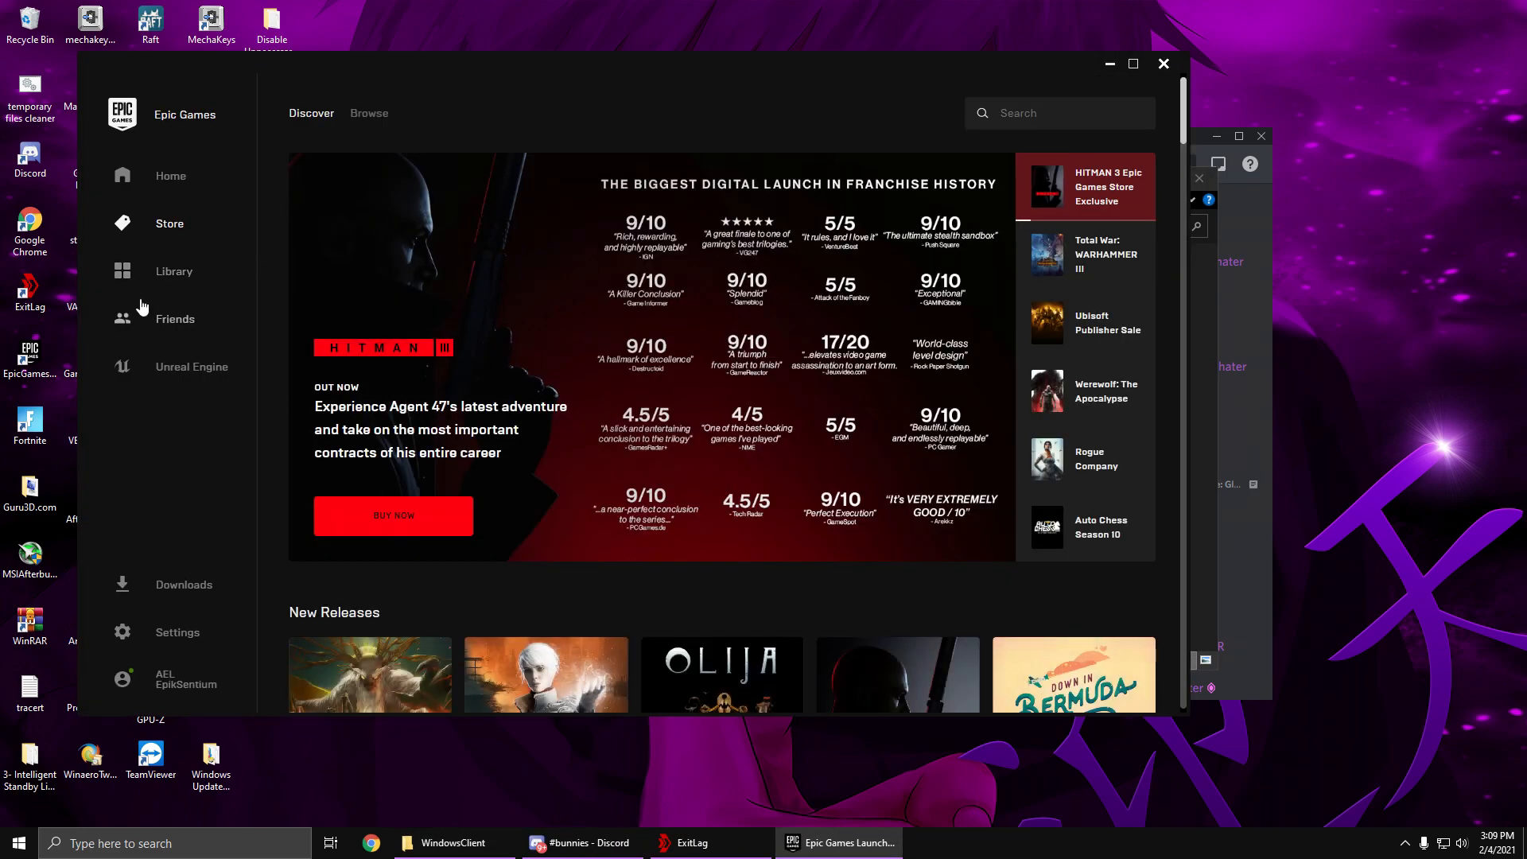
click(173, 270)
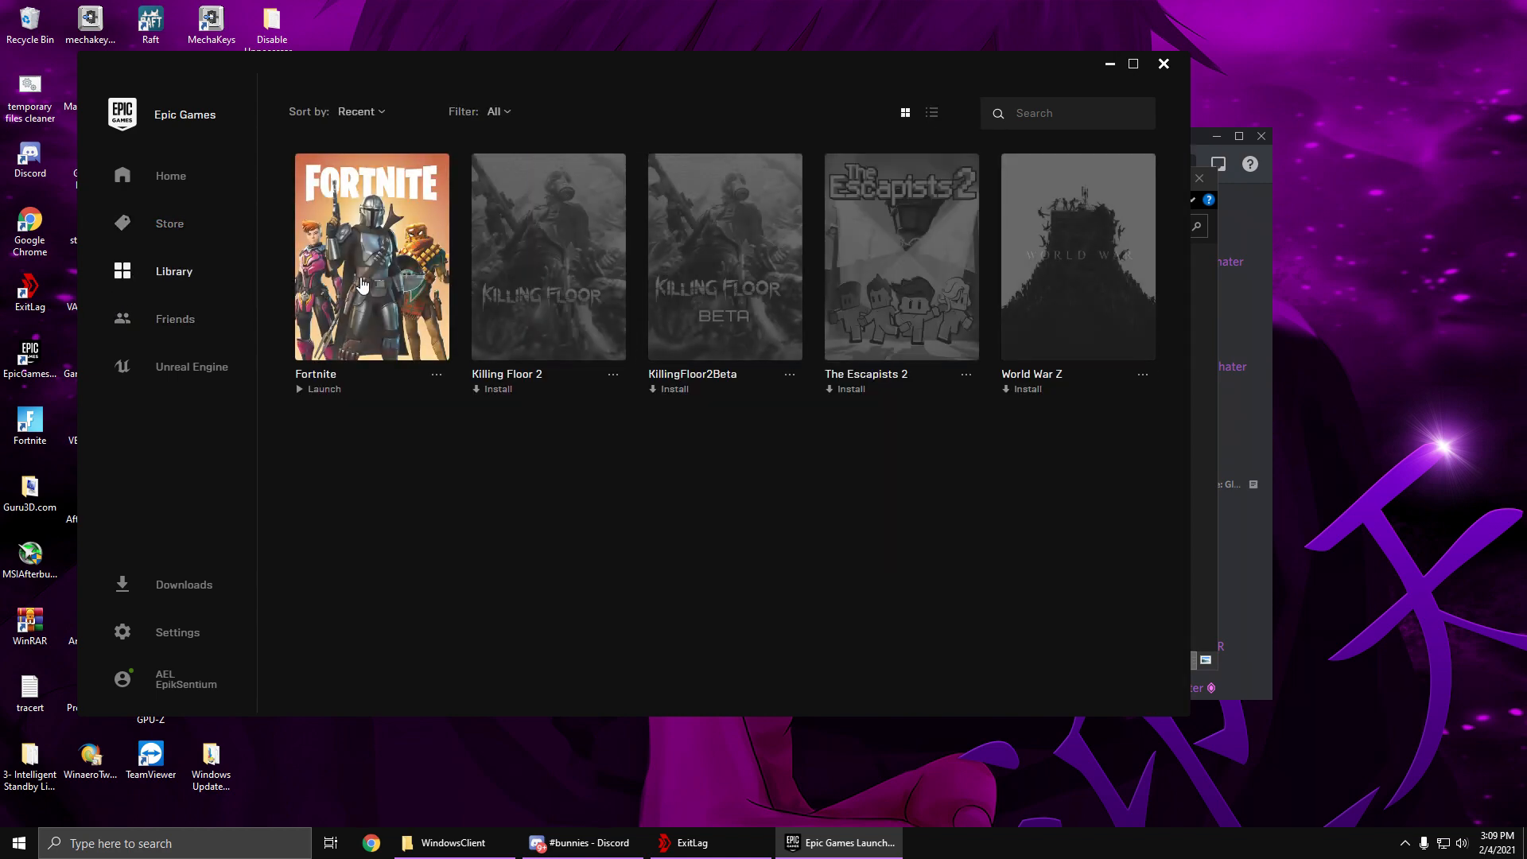
click(318, 388)
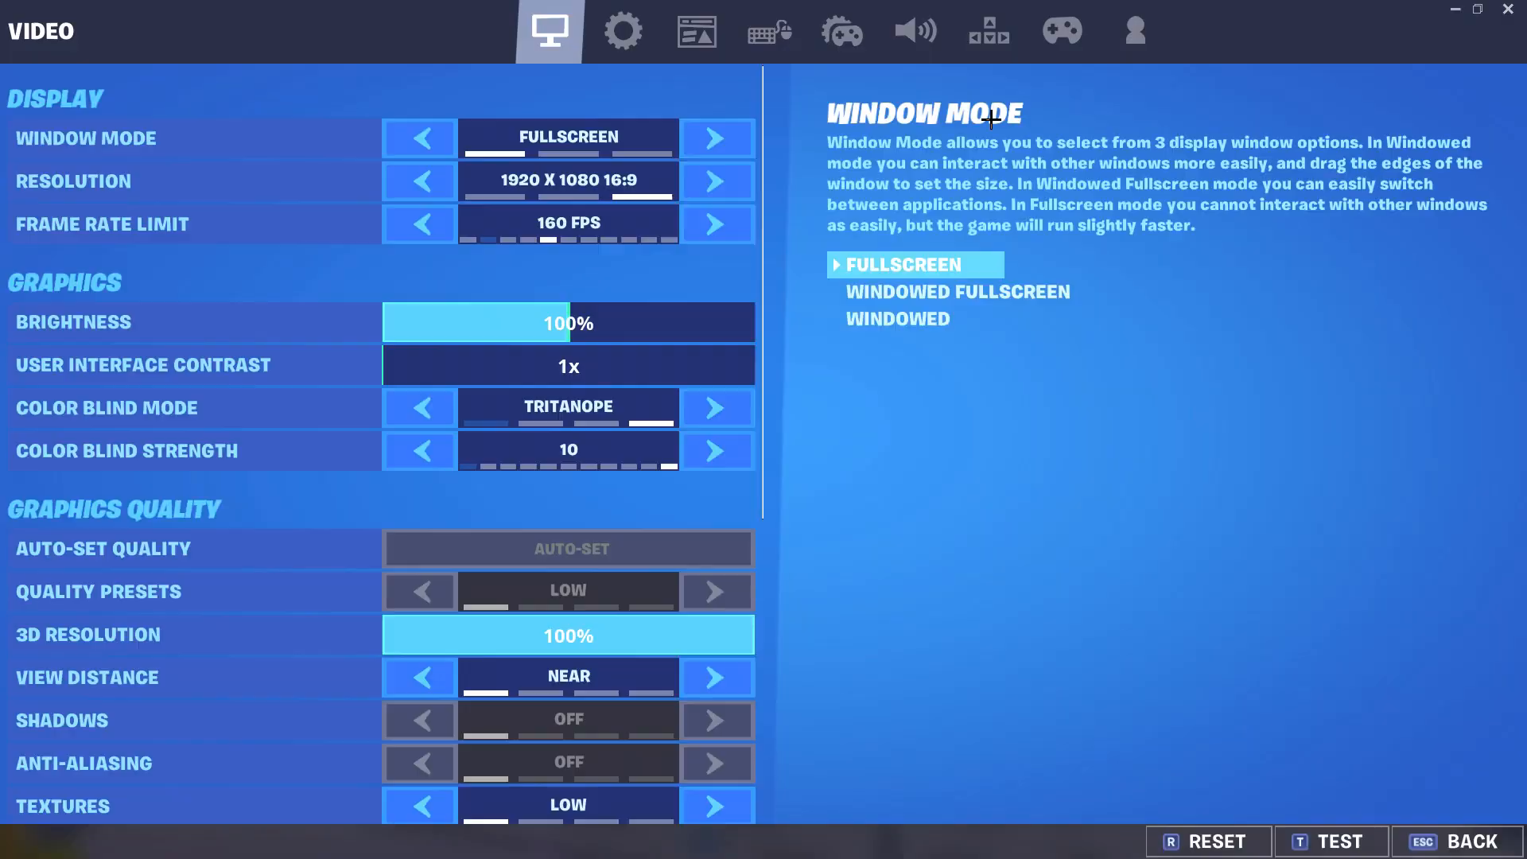
scroll(down, 3)
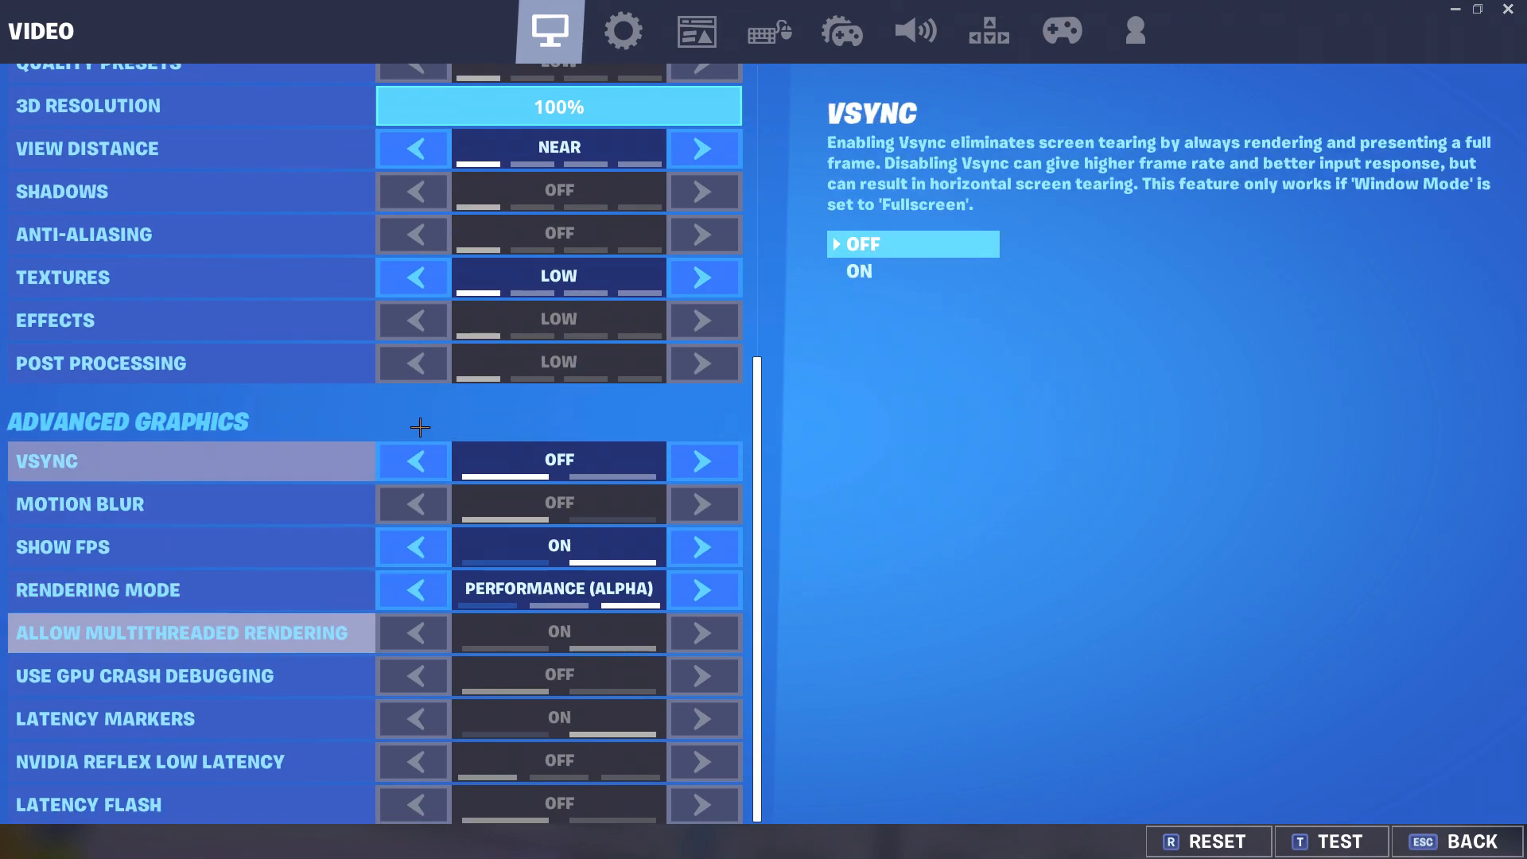